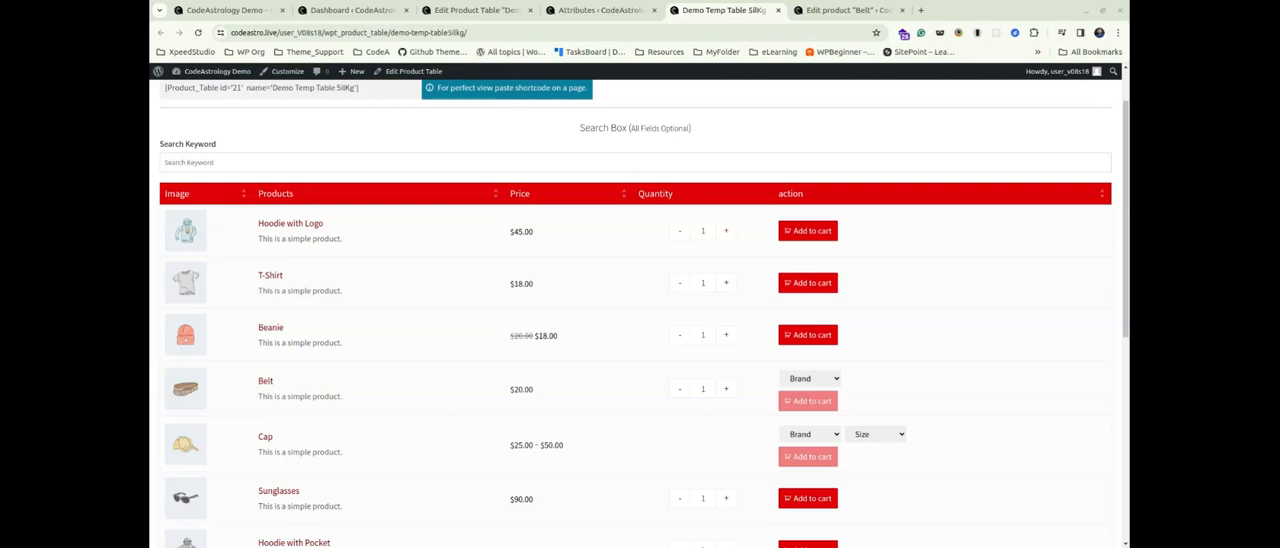
pyautogui.moveTo(914, 308)
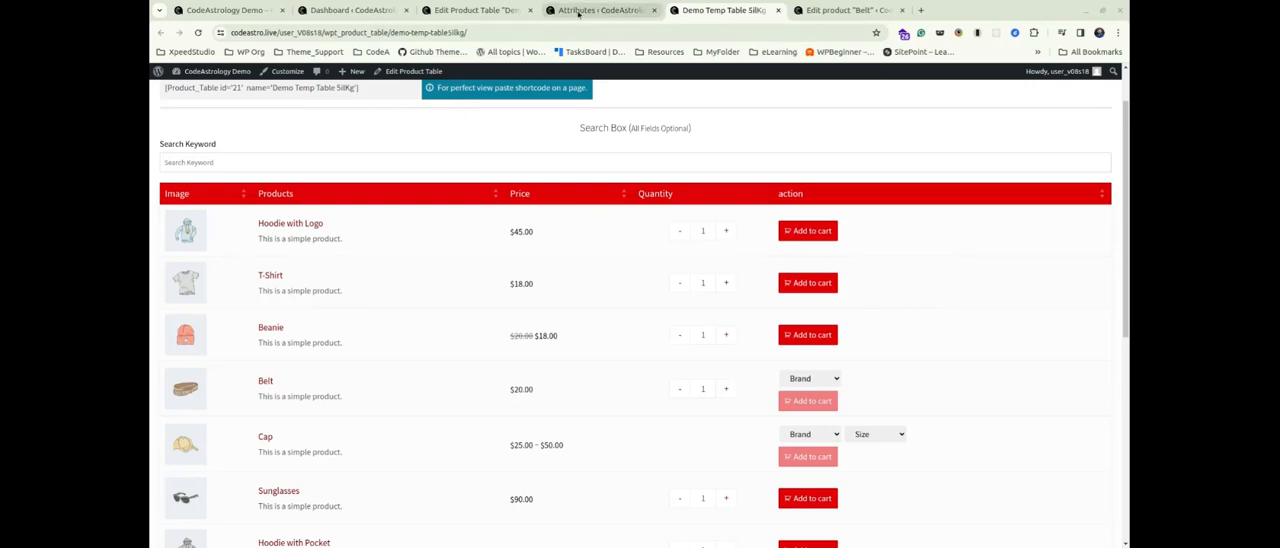
# View the Size attribute's terms list with Large, Medium and Small.
pyautogui.click(600, 12)
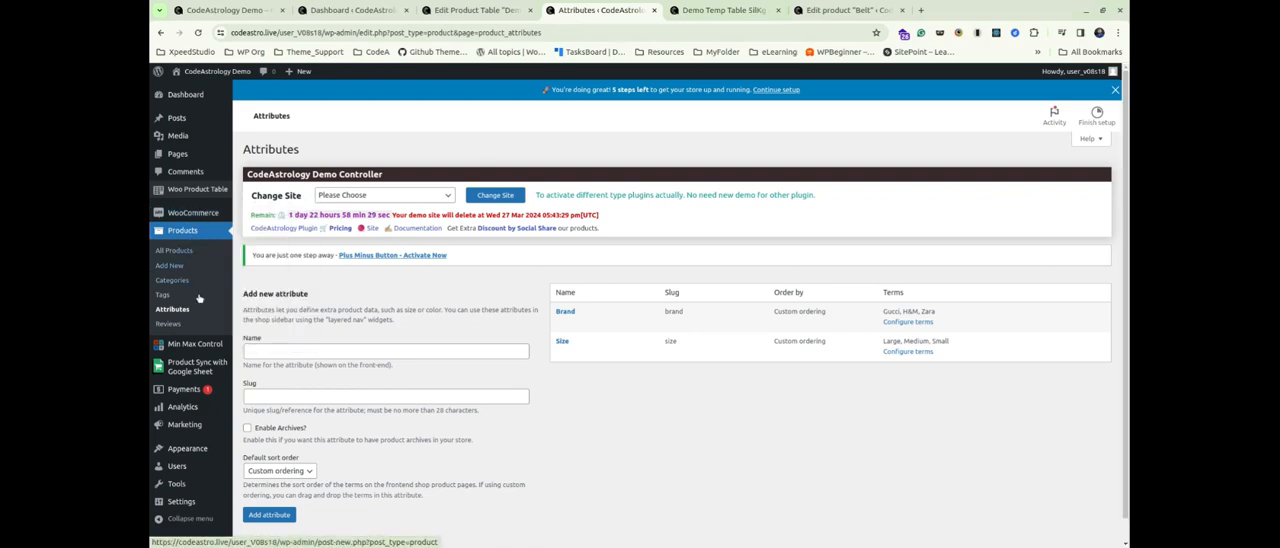
pyautogui.moveTo(600, 350)
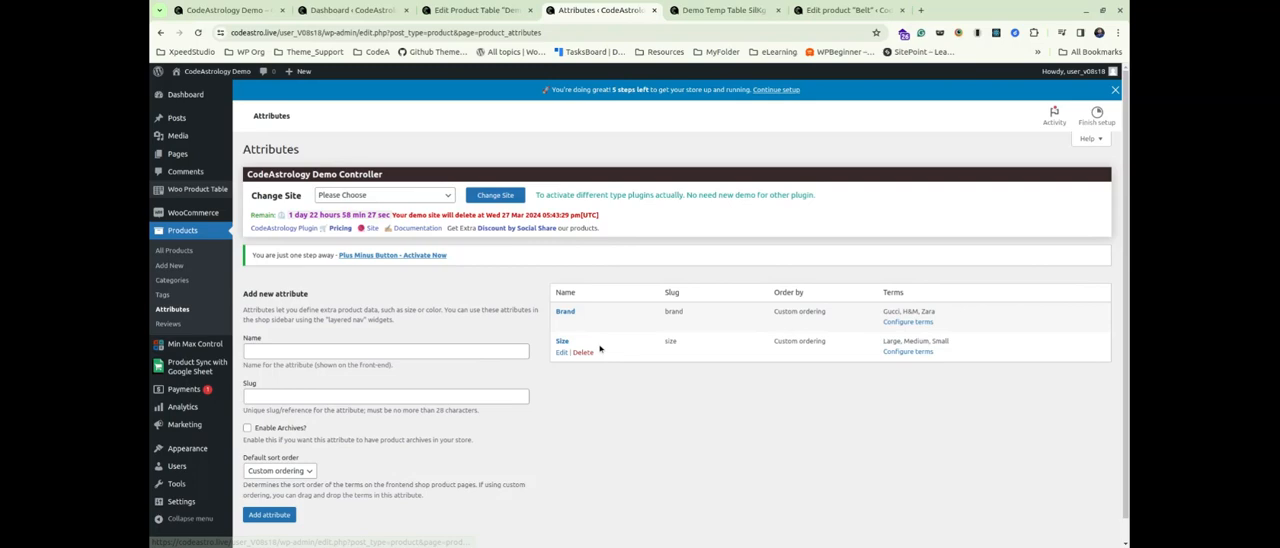
pyautogui.moveTo(900, 356)
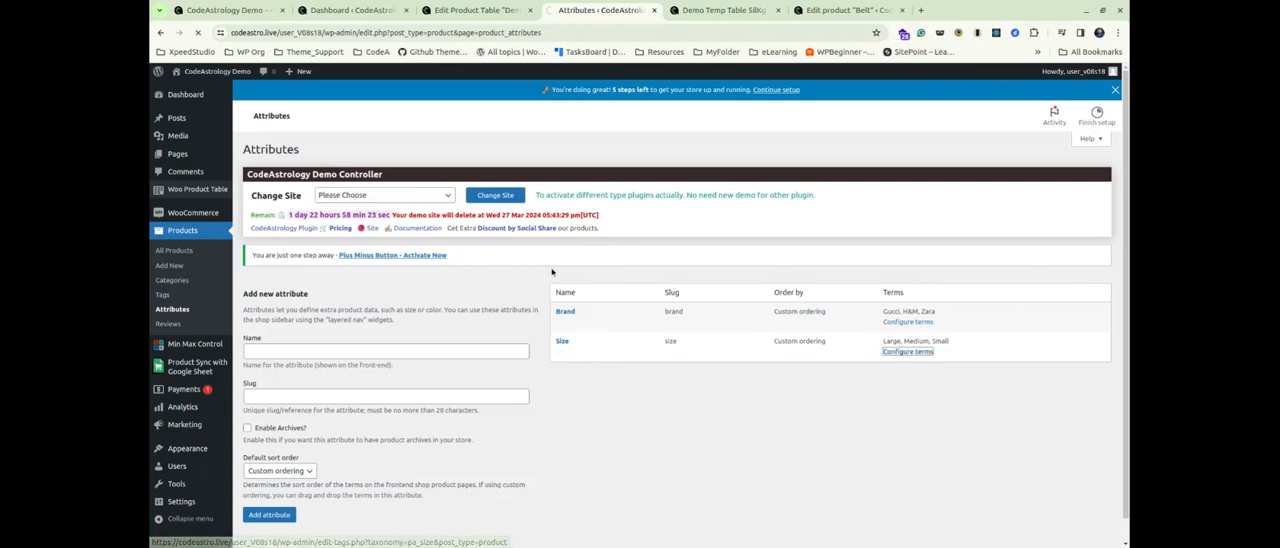
pyautogui.click(908, 352)
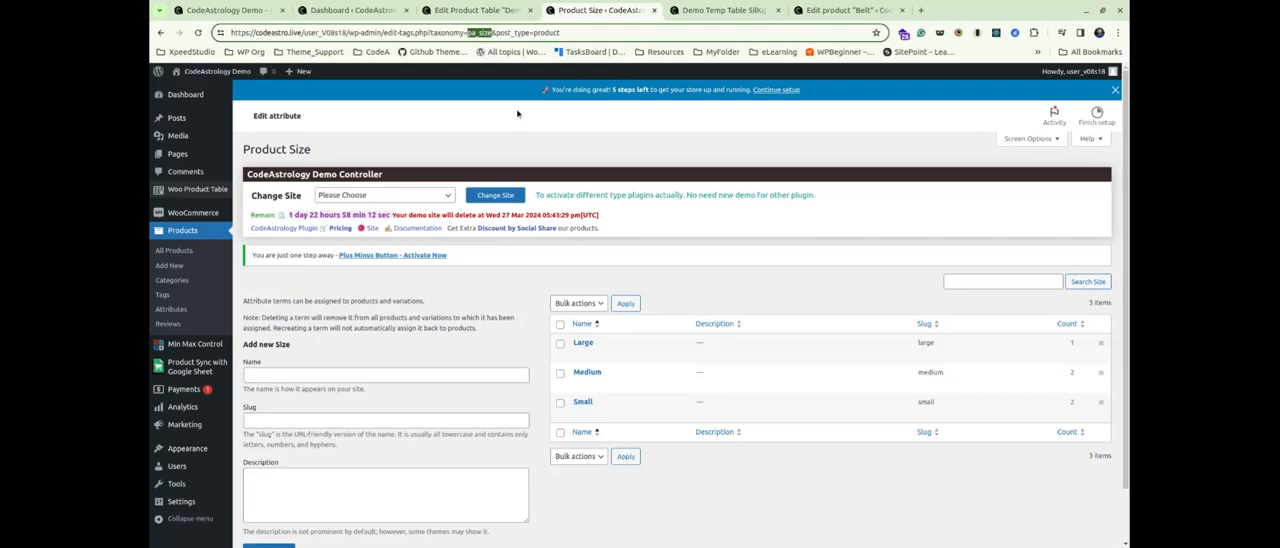
pyautogui.moveTo(500, 96)
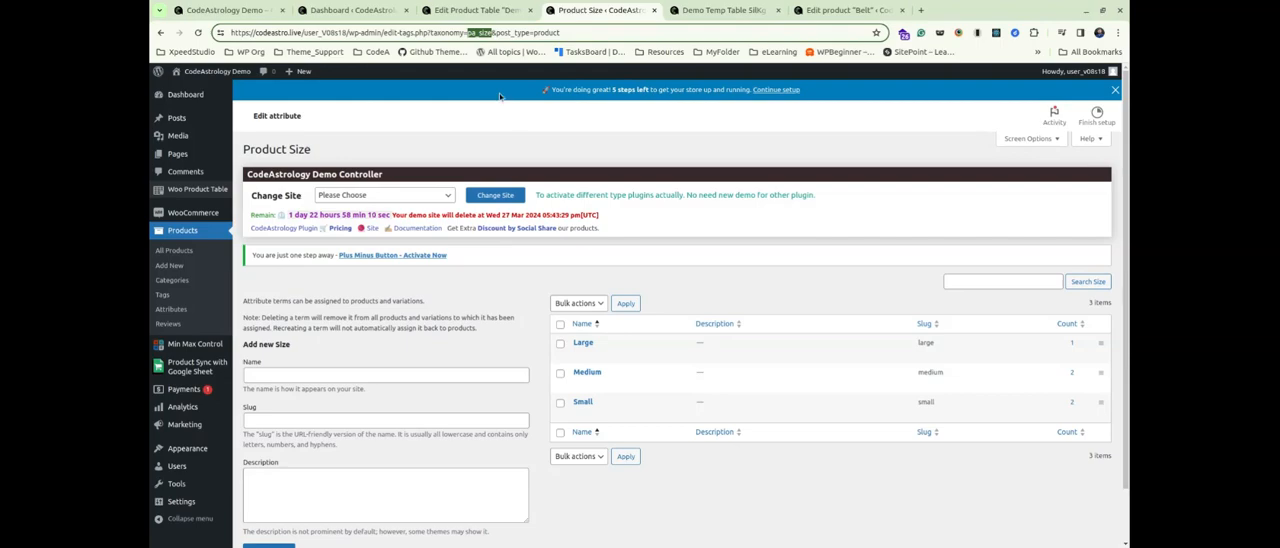
# Add a table column with keyword pa_size, label Size and column type Taxonomy.
pyautogui.click(476, 10)
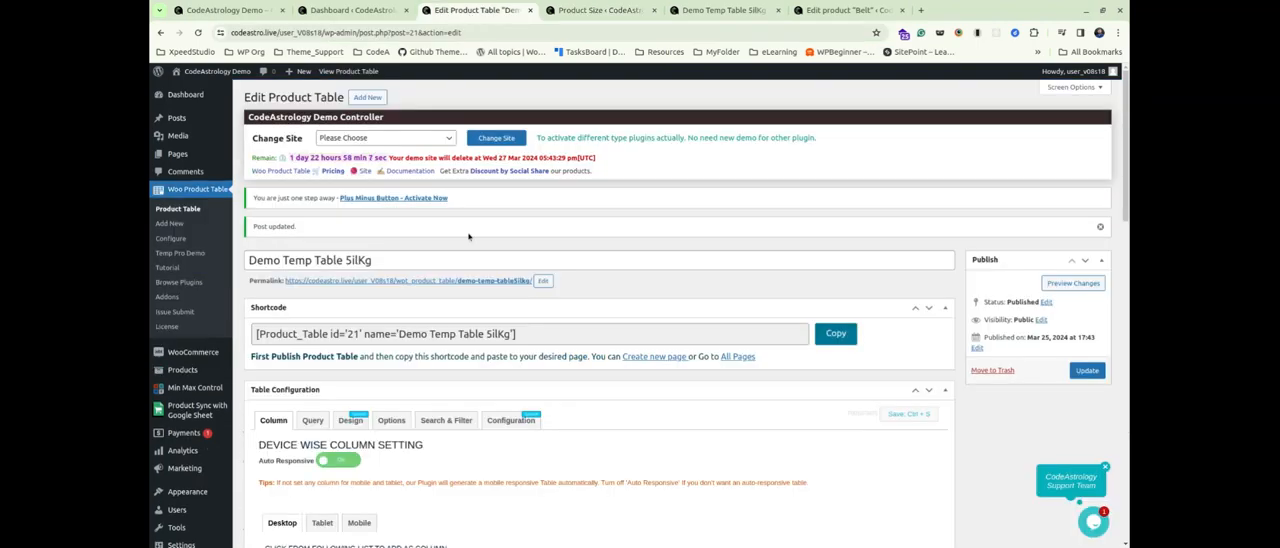
pyautogui.scroll(-3)
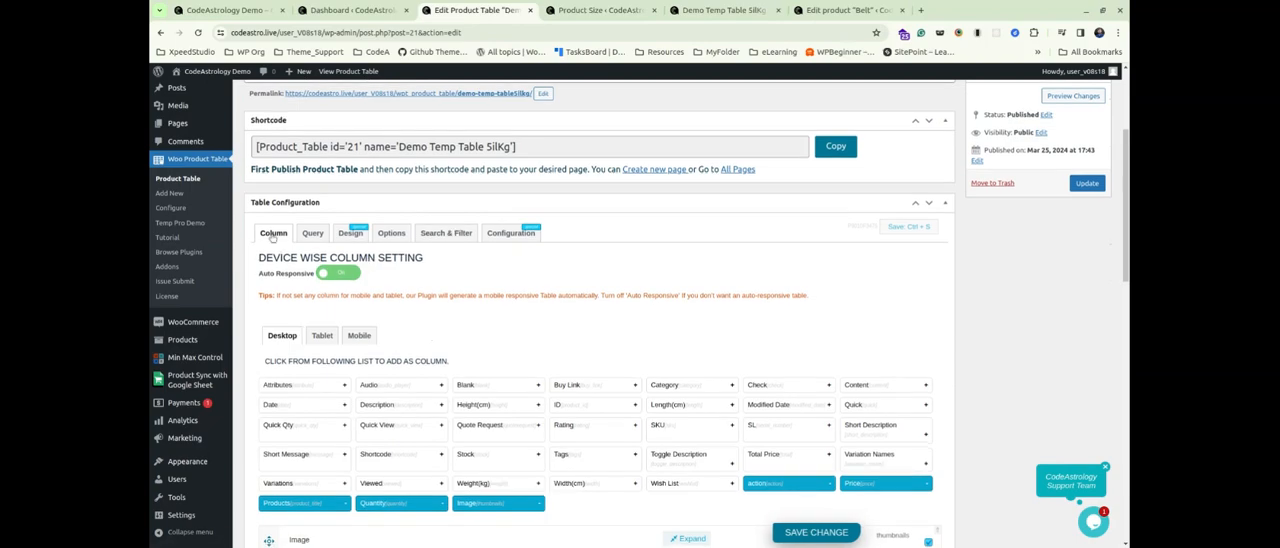
pyautogui.scroll(-3)
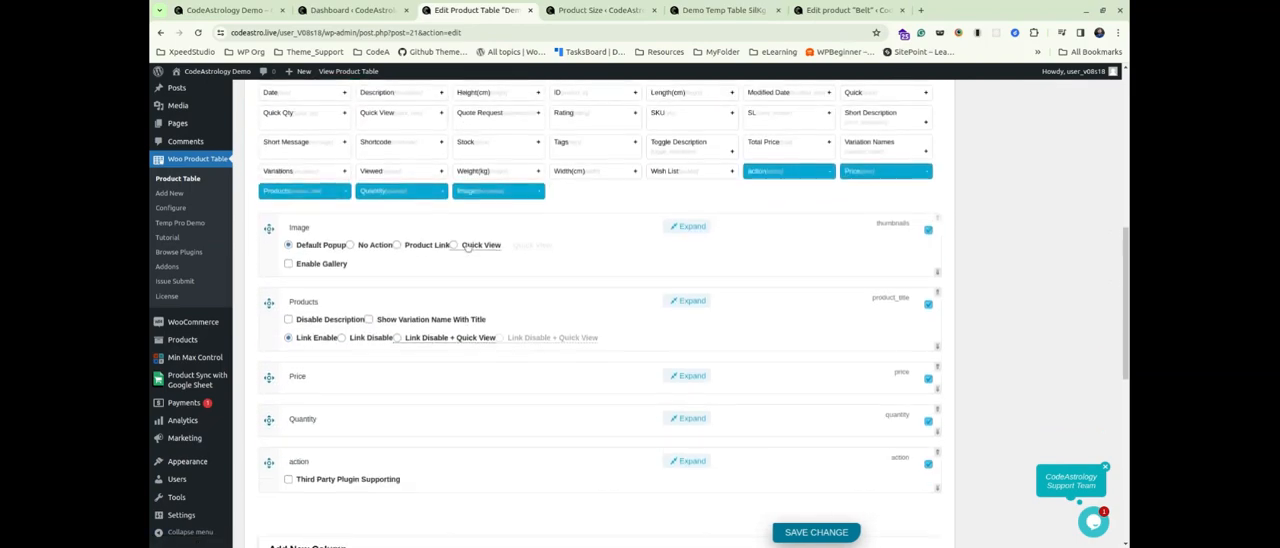
pyautogui.scroll(-3)
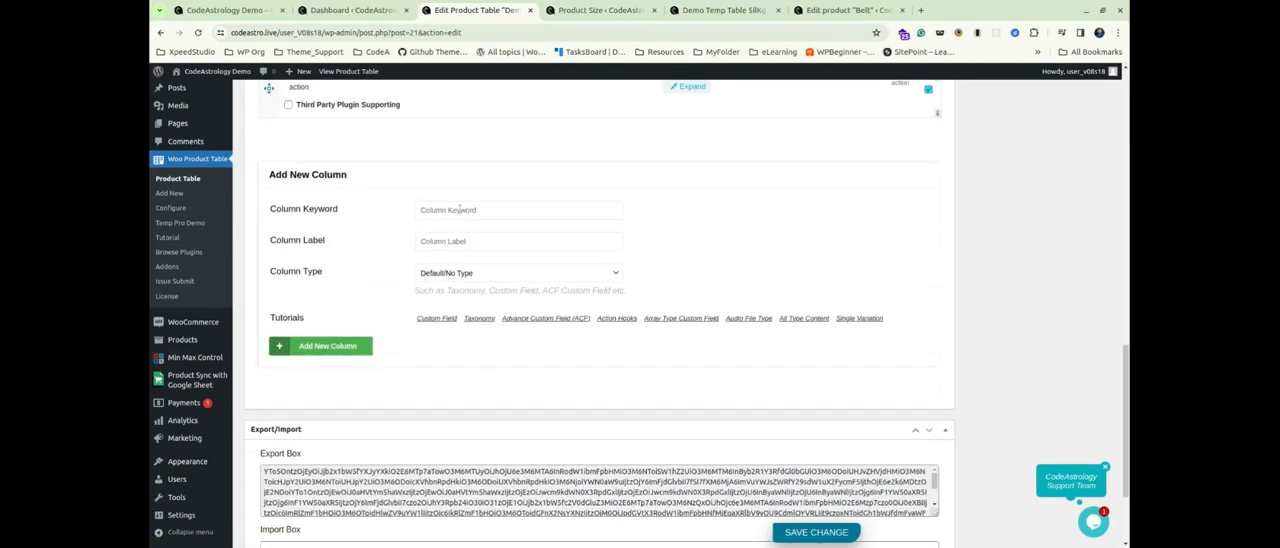
pyautogui.write('pa_size')
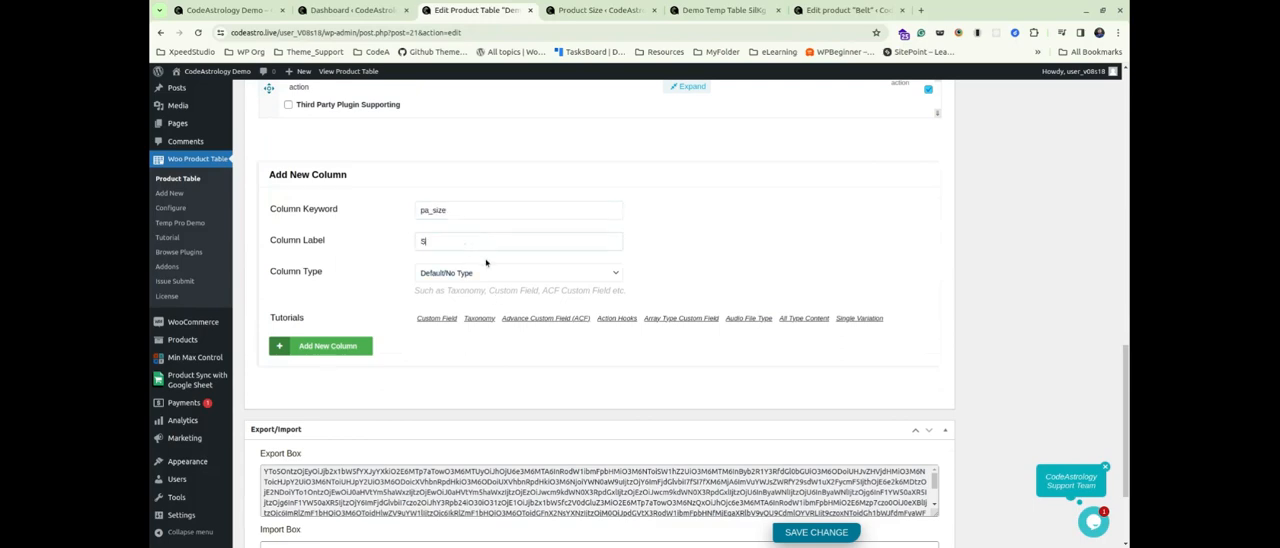
pyautogui.write('Size')
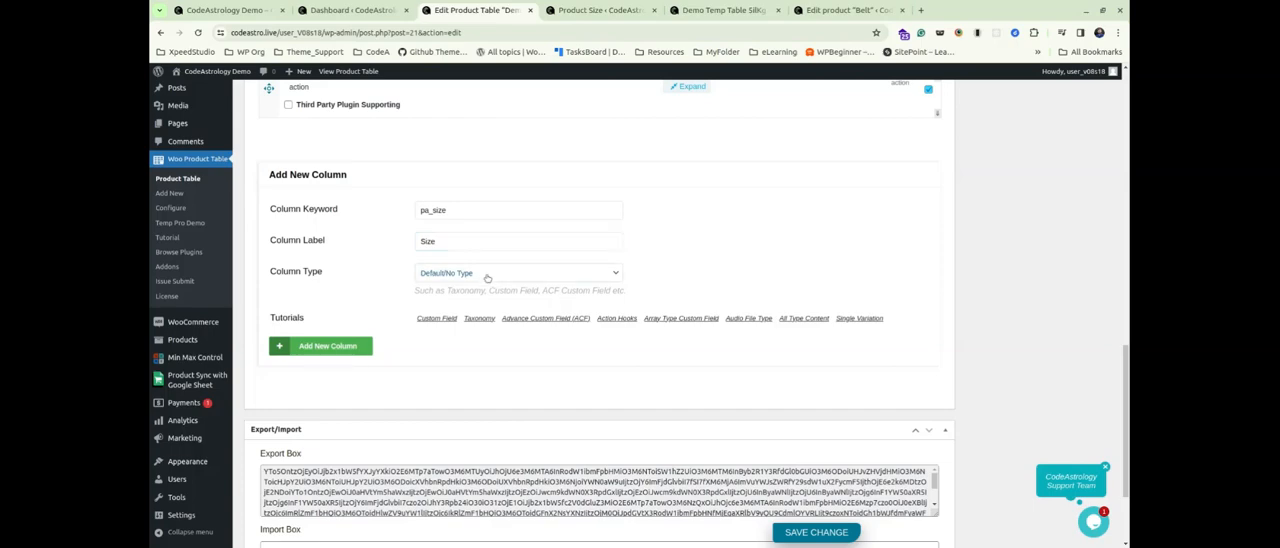
pyautogui.click(516, 272)
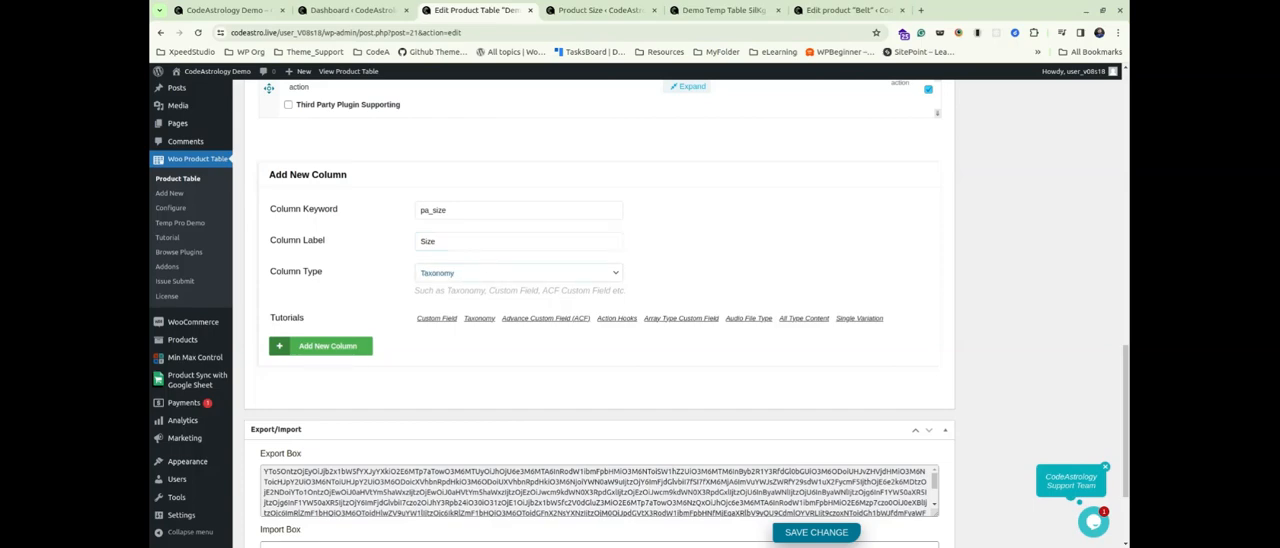
pyautogui.click(328, 344)
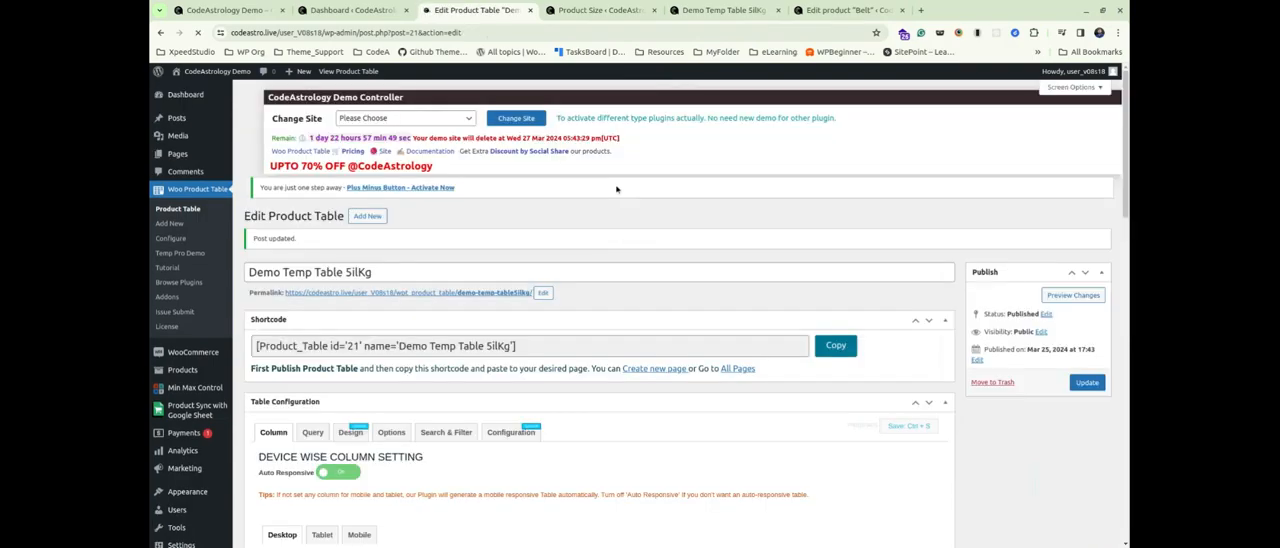
# Show the Search & Filter settings in the Demo Temp Table configuration.
pyautogui.scroll(3)
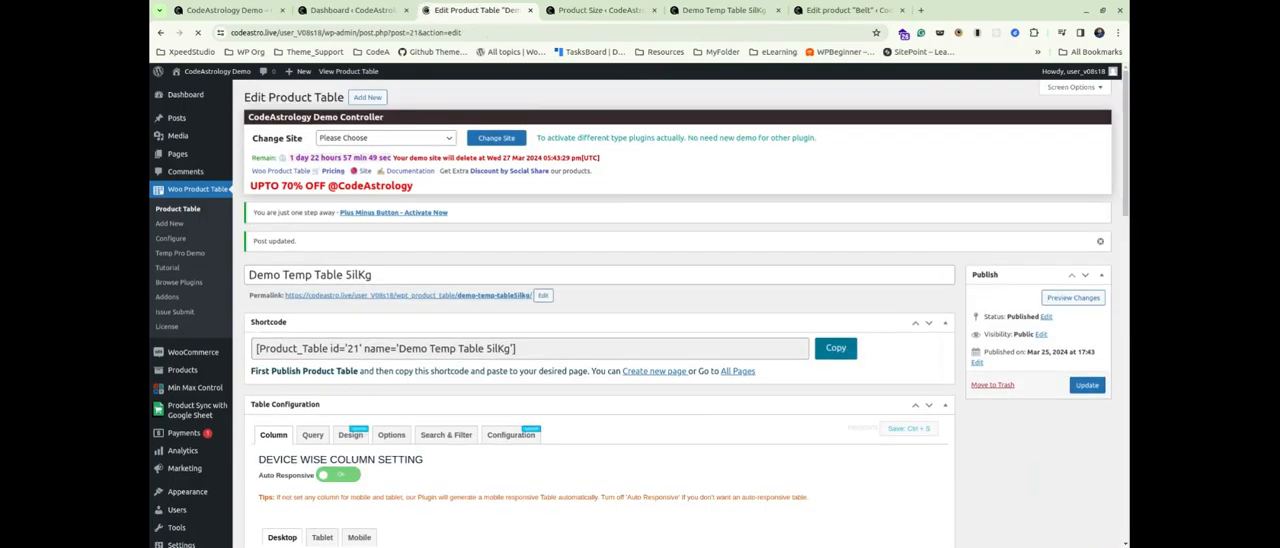
pyautogui.moveTo(544, 268)
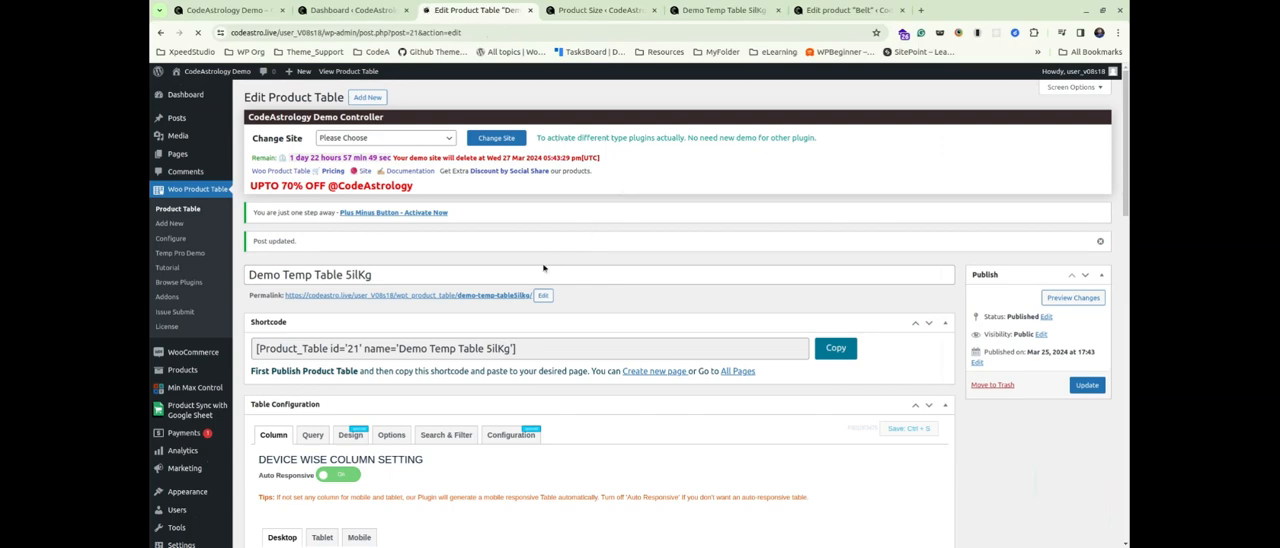
pyautogui.moveTo(520, 232)
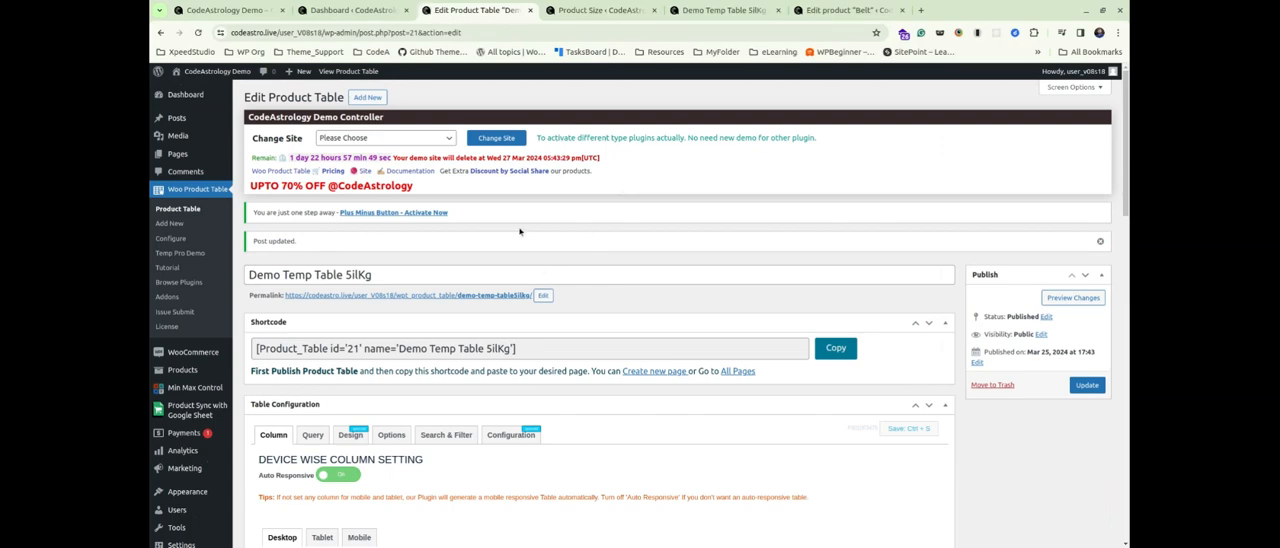
pyautogui.scroll(-3)
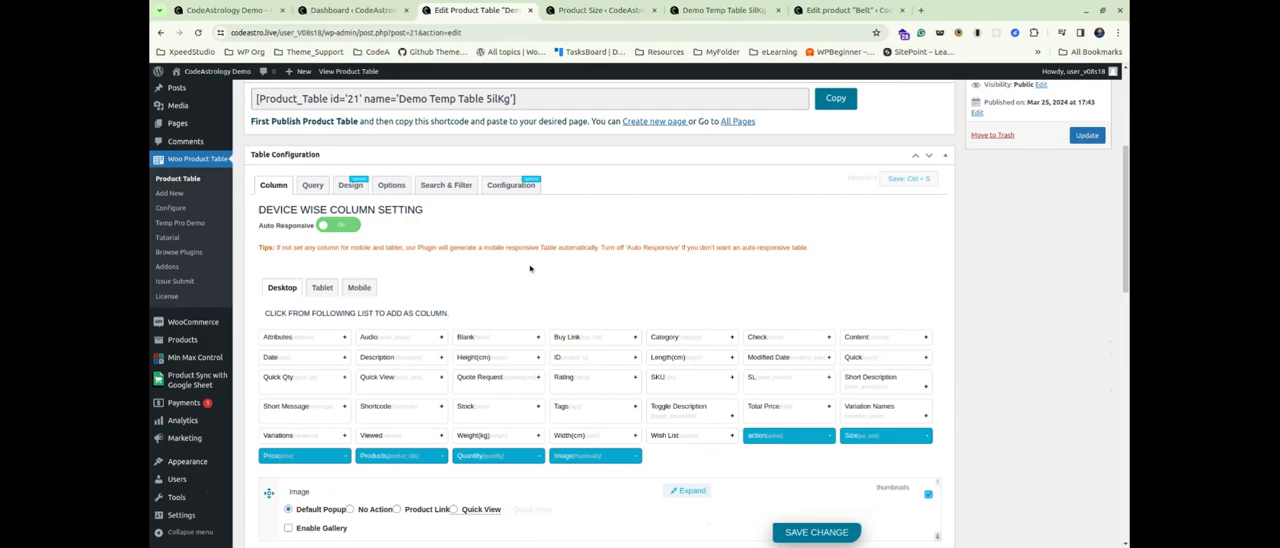
pyautogui.scroll(-3)
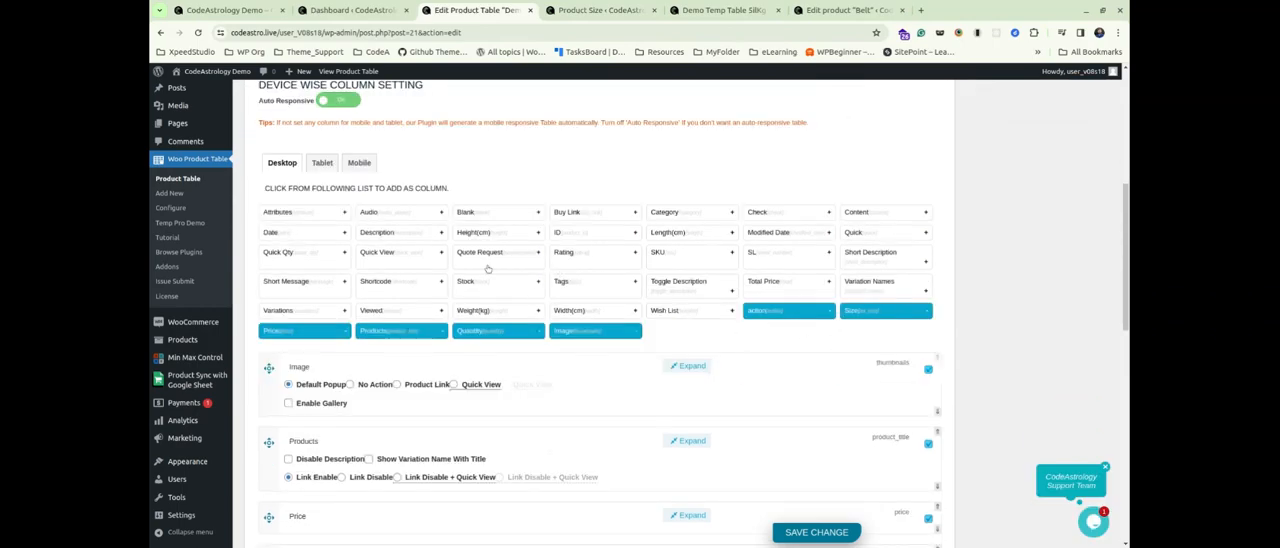
pyautogui.click(446, 184)
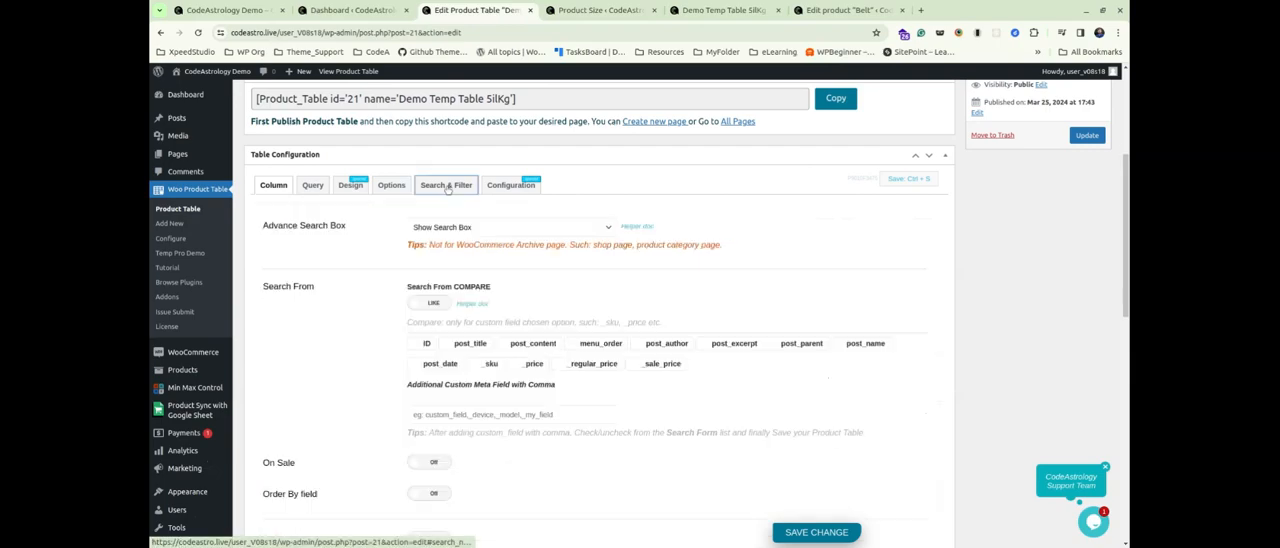
# Set the Mini Filter to Show Filter and move to its Taxonomy Keywords field.
pyautogui.scroll(-3)
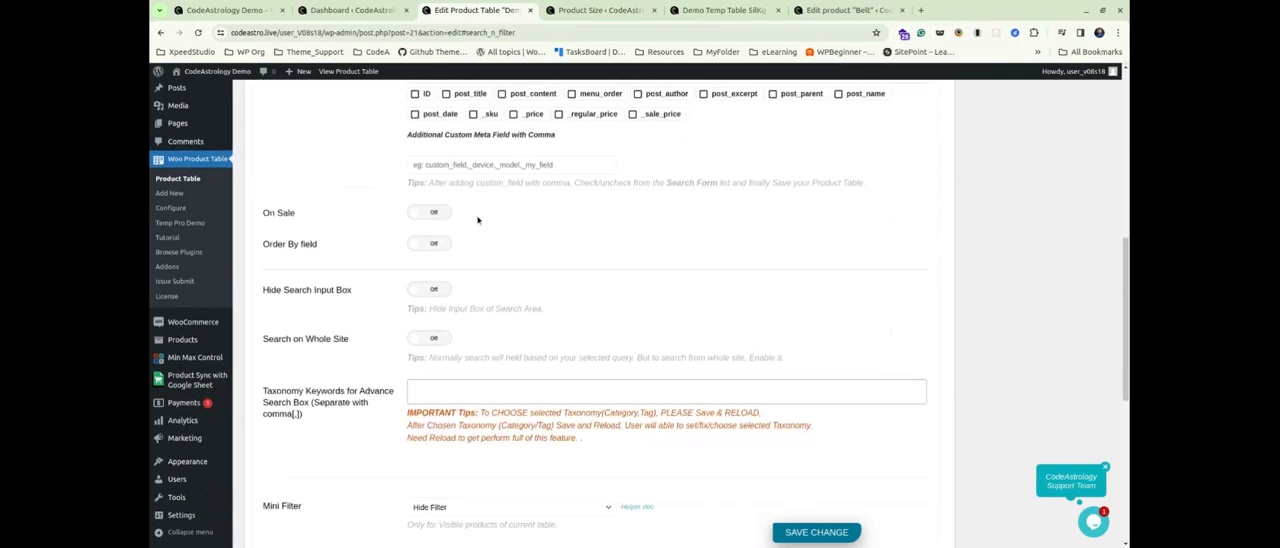
pyautogui.scroll(-3)
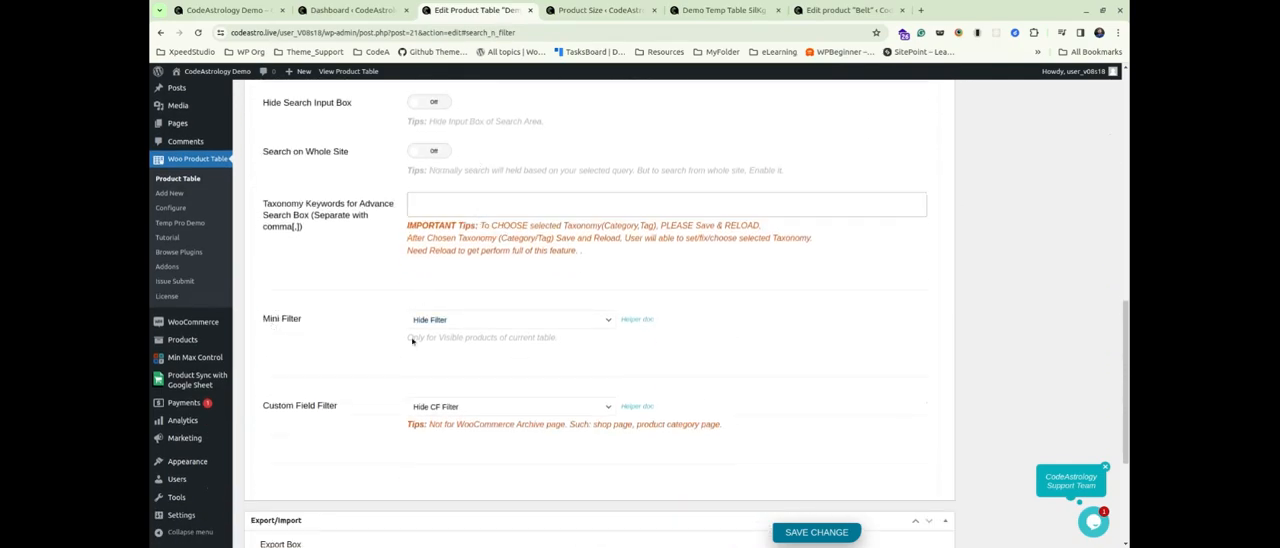
pyautogui.click(510, 320)
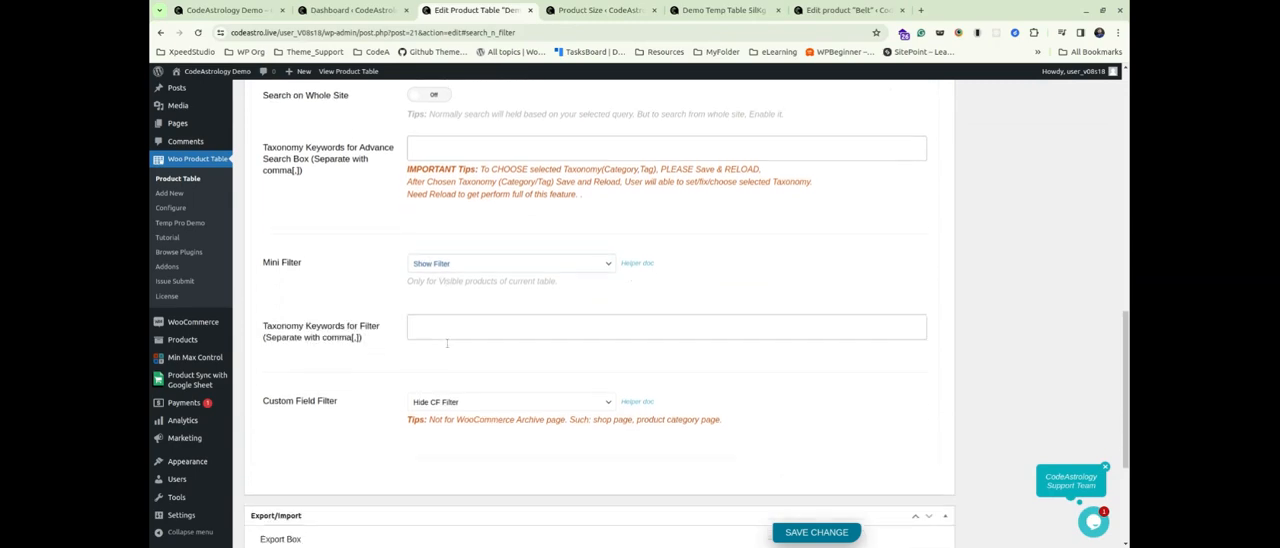
pyautogui.click(664, 320)
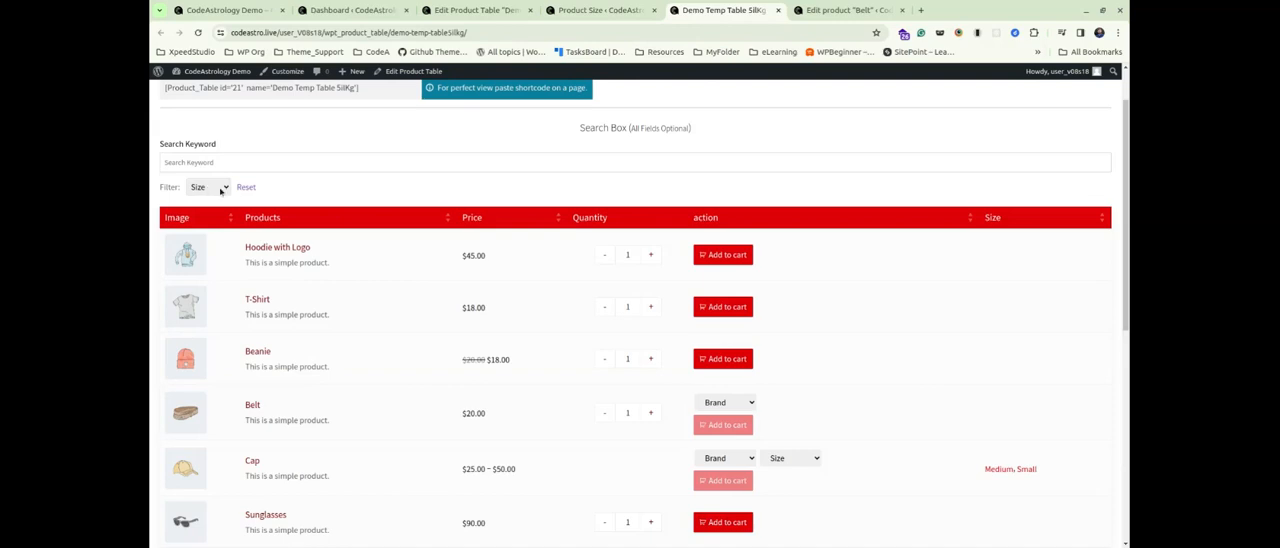
# Sort the front-end table by the Size column and set the Cap's size to Medium.
pyautogui.click(992, 216)
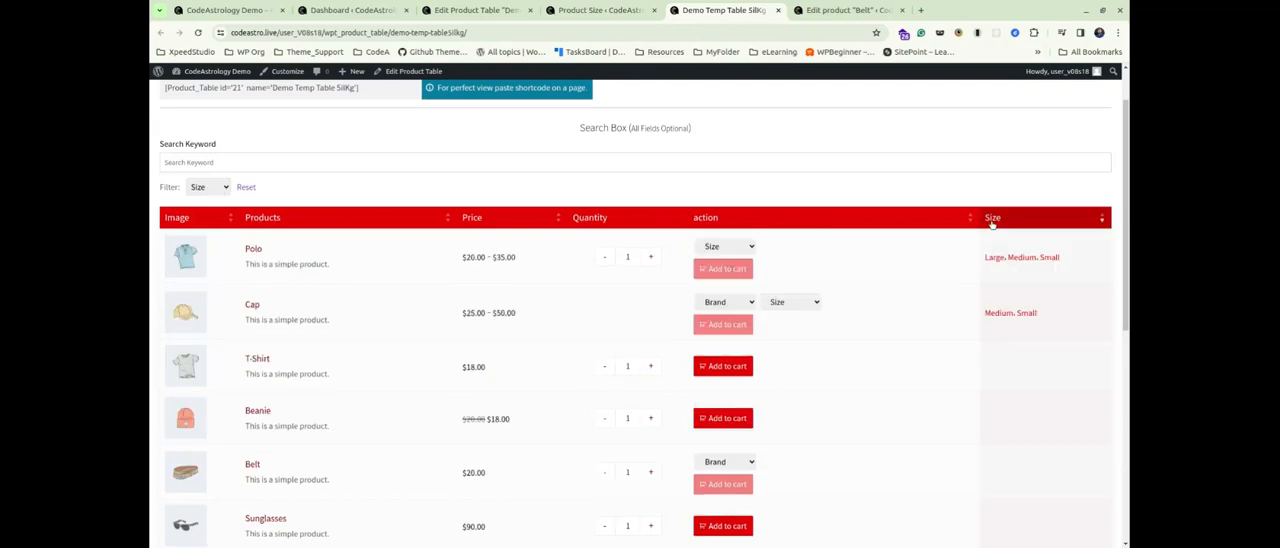
pyautogui.moveTo(1004, 320)
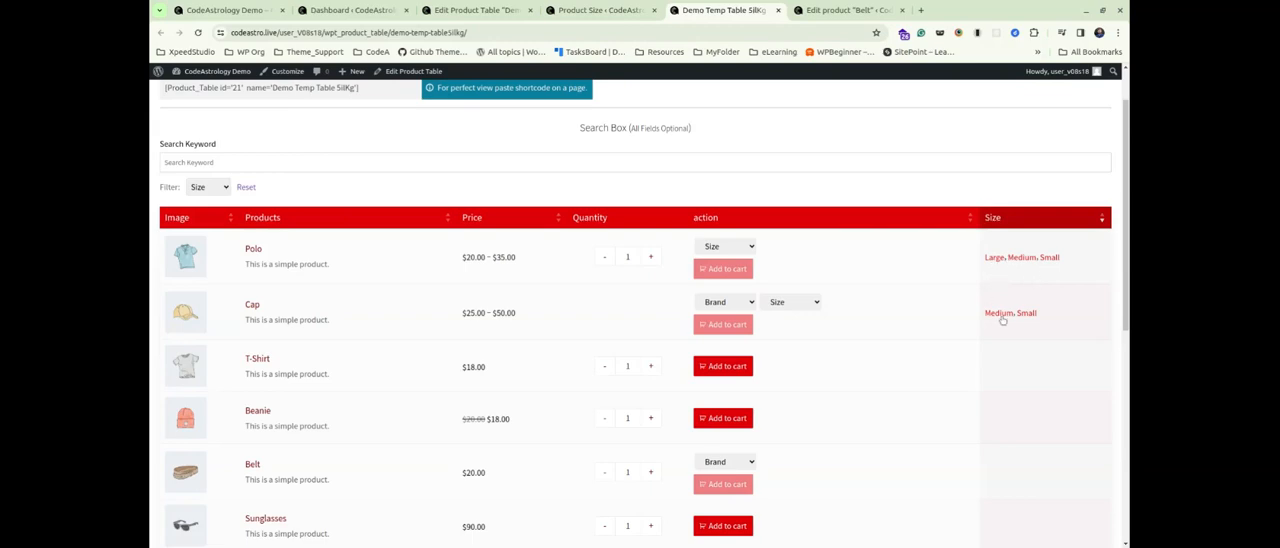
pyautogui.moveTo(790, 302)
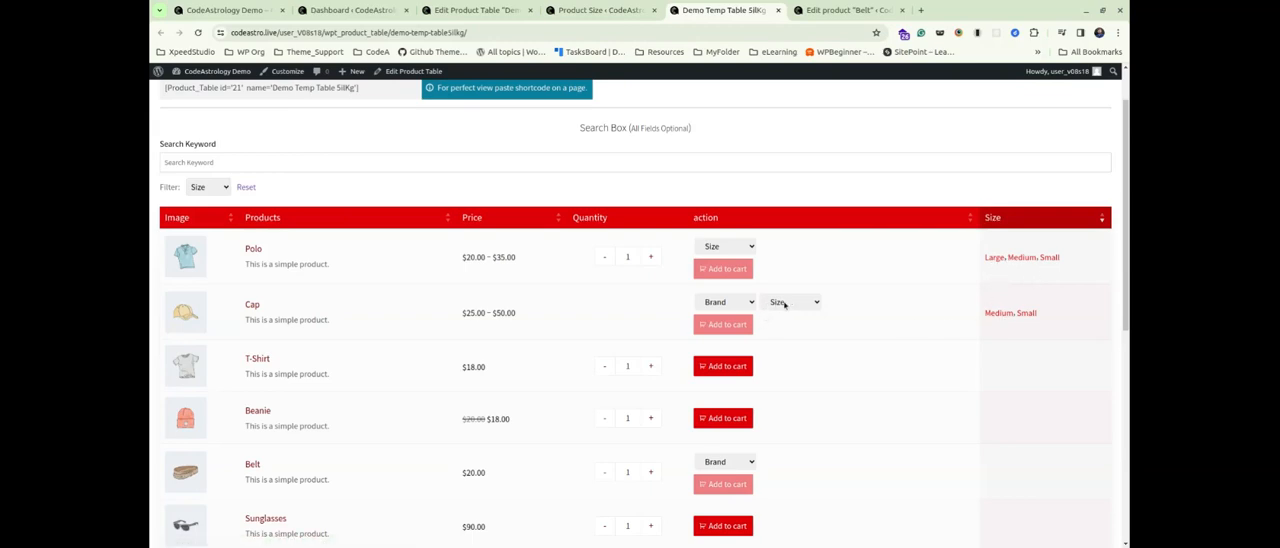
pyautogui.click(790, 302)
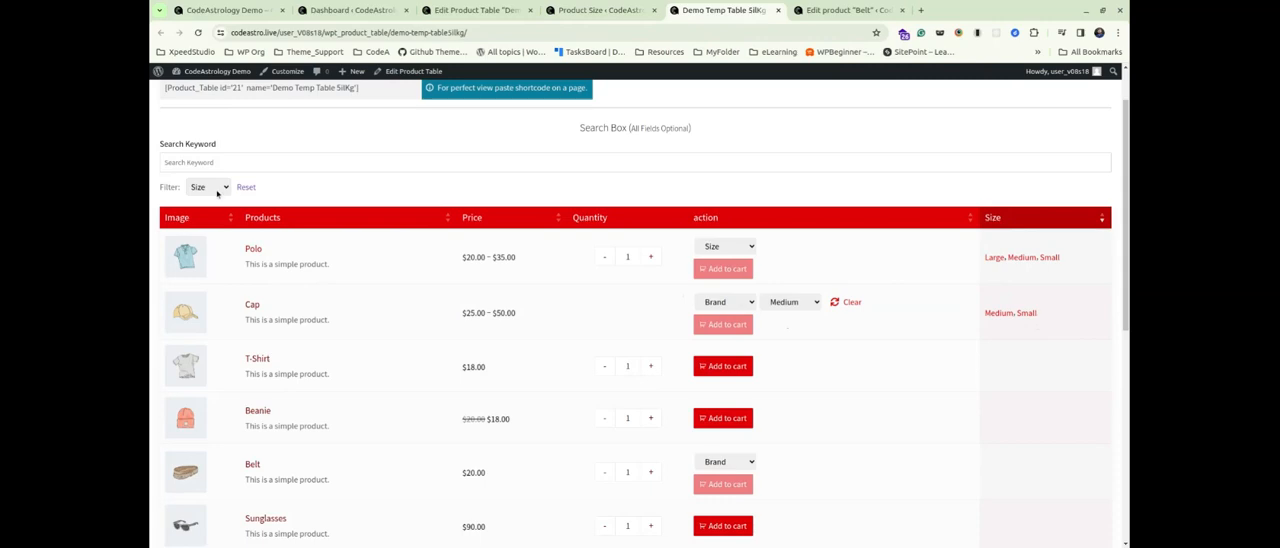
# Filter the table by Large, then Medium, then Small, leaving only Polo and Cap.
pyautogui.click(208, 188)
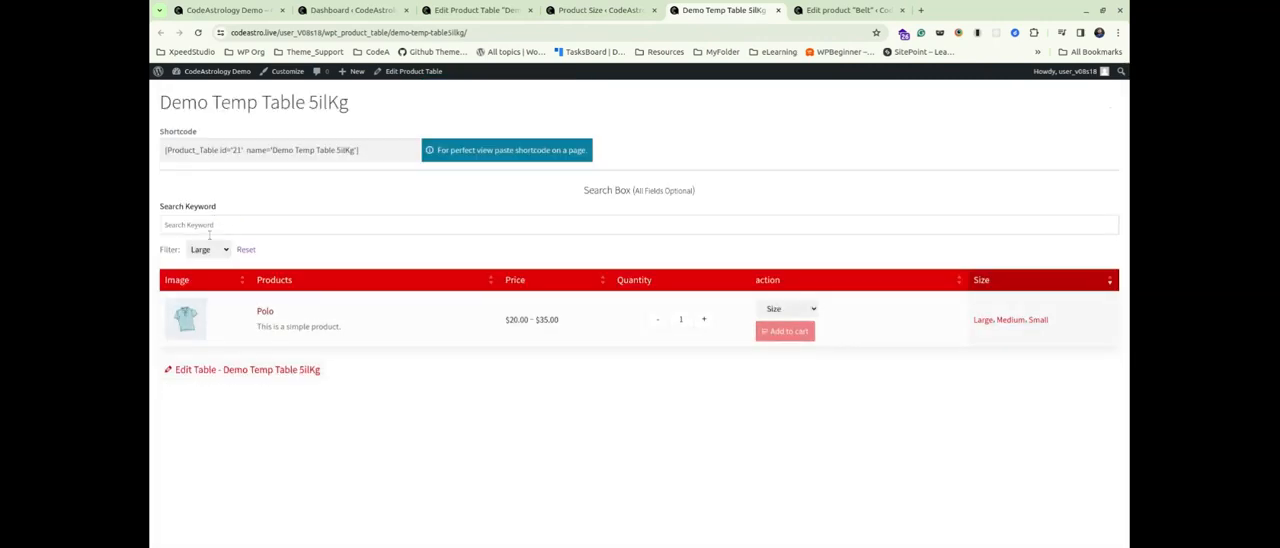
pyautogui.click(208, 248)
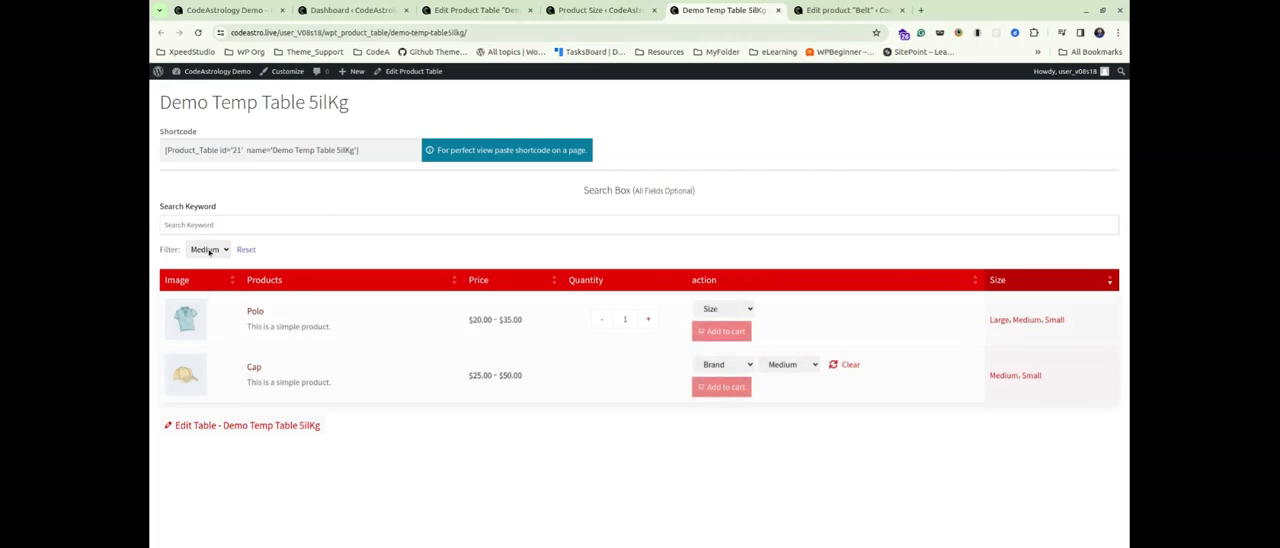
pyautogui.click(208, 248)
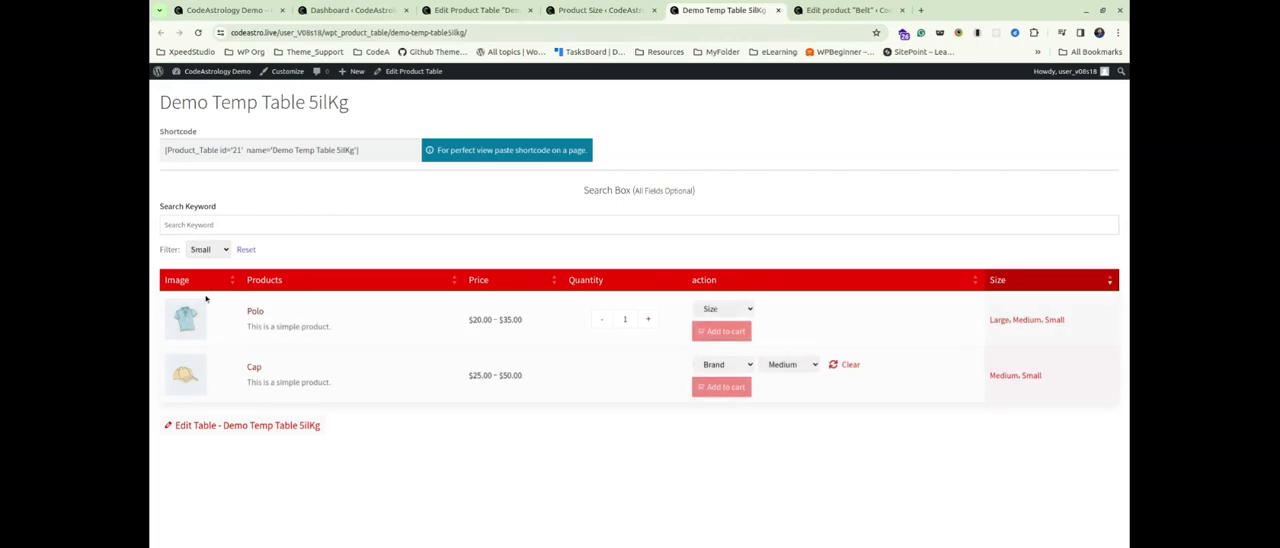
pyautogui.moveTo(208, 258)
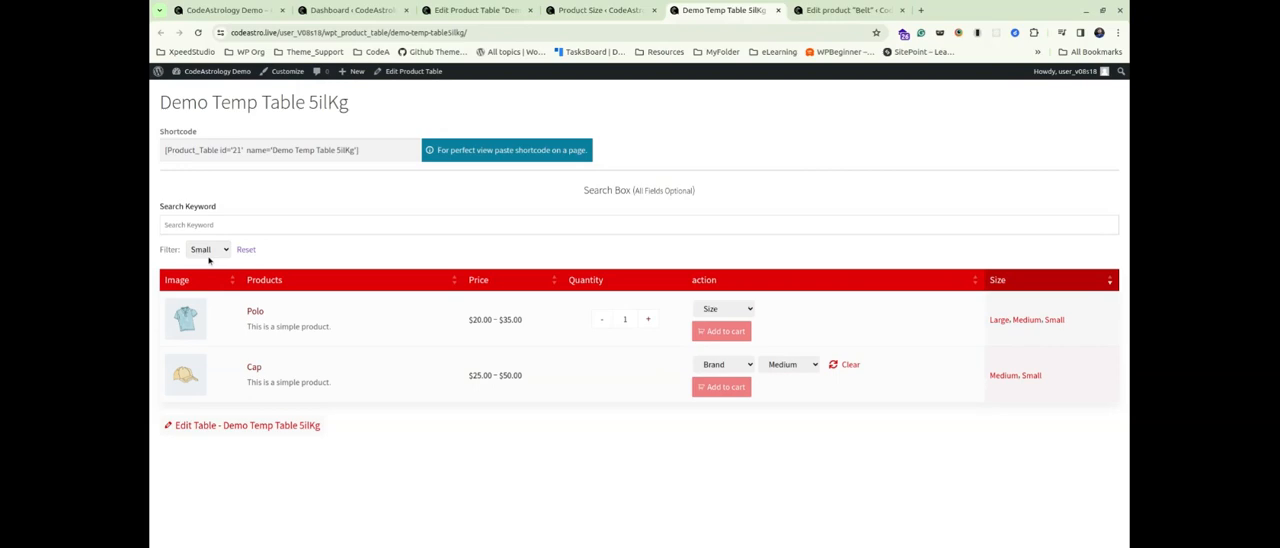
pyautogui.moveTo(796, 268)
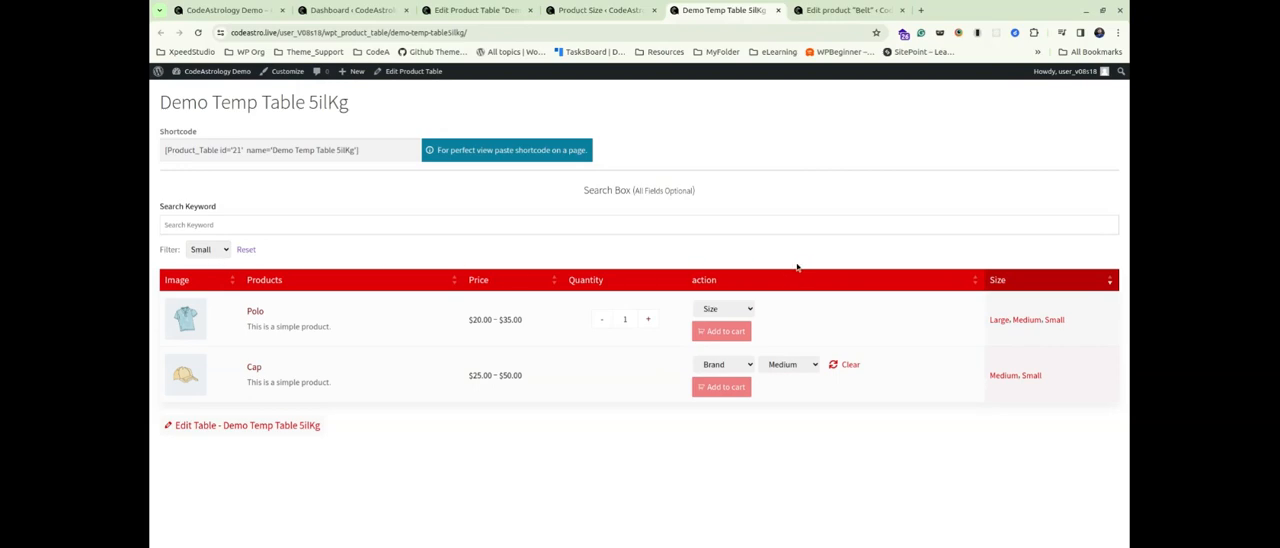